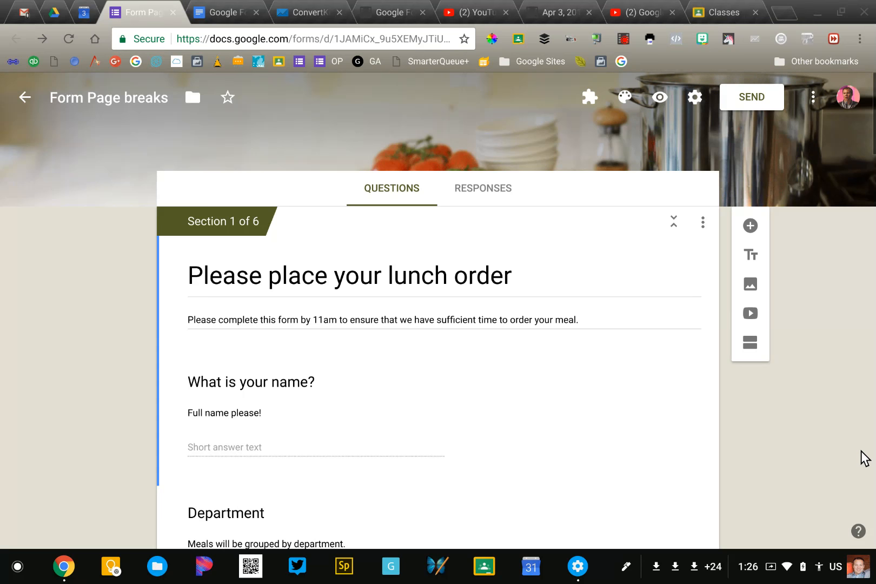
{"action": "mouse_move", "coordinate": [836, 435]}
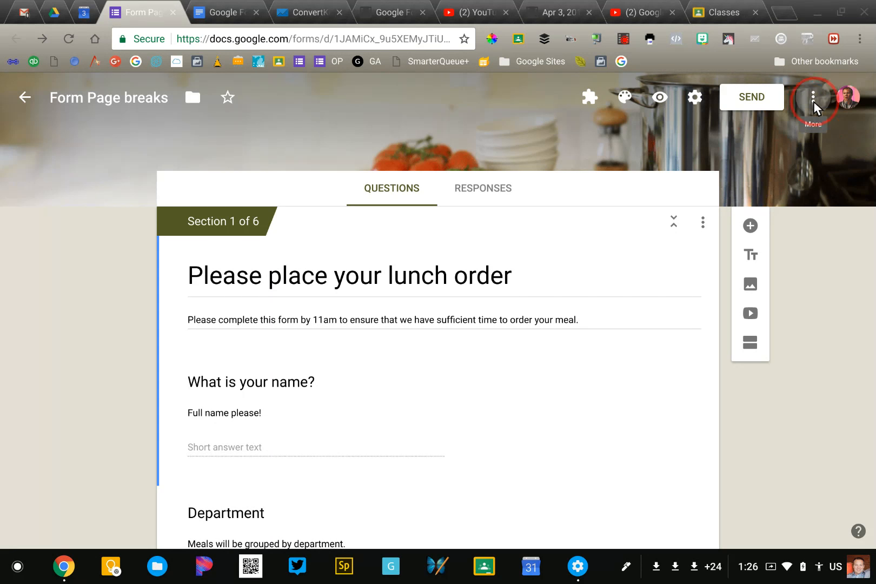
- Reach the Default settings dialog via the More menu's Preferences, all options unchecked
{"action": "left_click", "coordinate": [813, 96]}
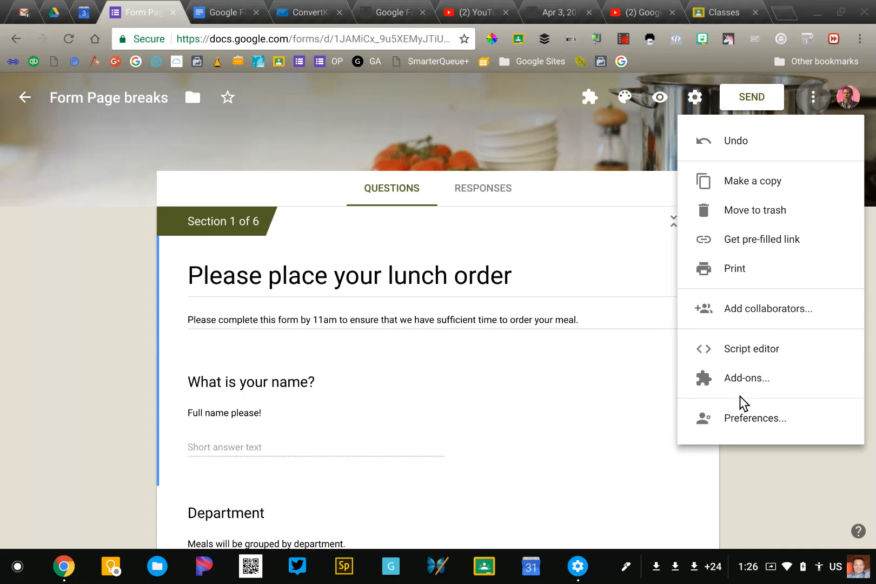
{"action": "left_click", "coordinate": [754, 418]}
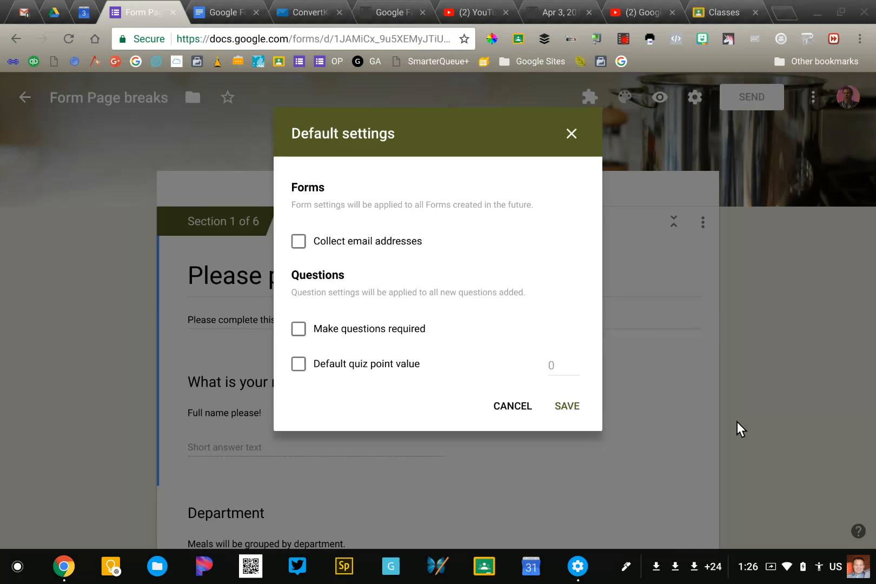
{"action": "mouse_move", "coordinate": [339, 345]}
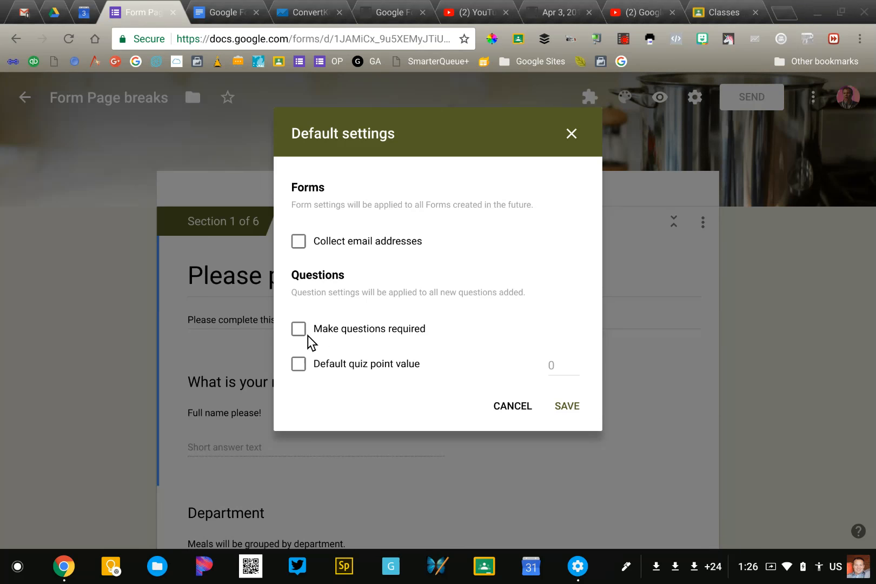
- Enable required questions, default quiz point value 1, and email address collection as defaults
{"action": "left_click", "coordinate": [298, 329]}
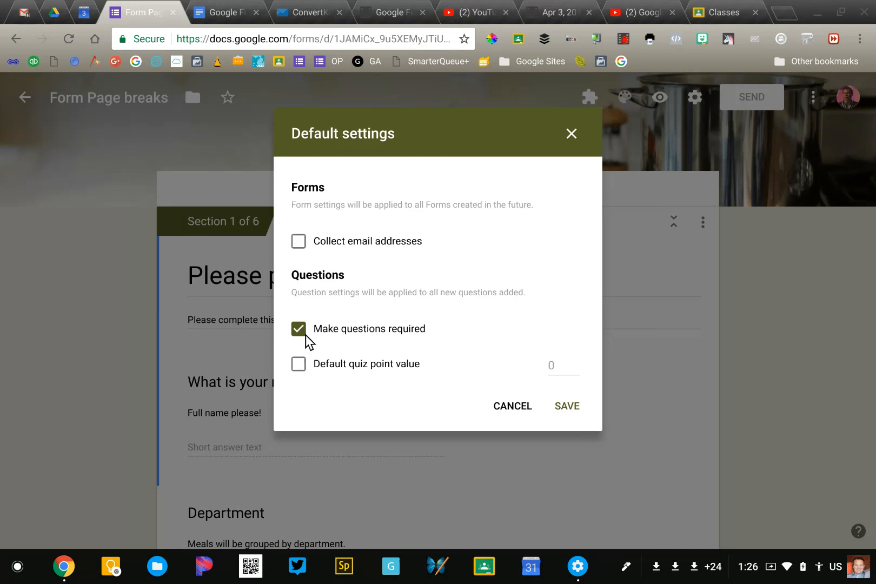
{"action": "left_click", "coordinate": [299, 363]}
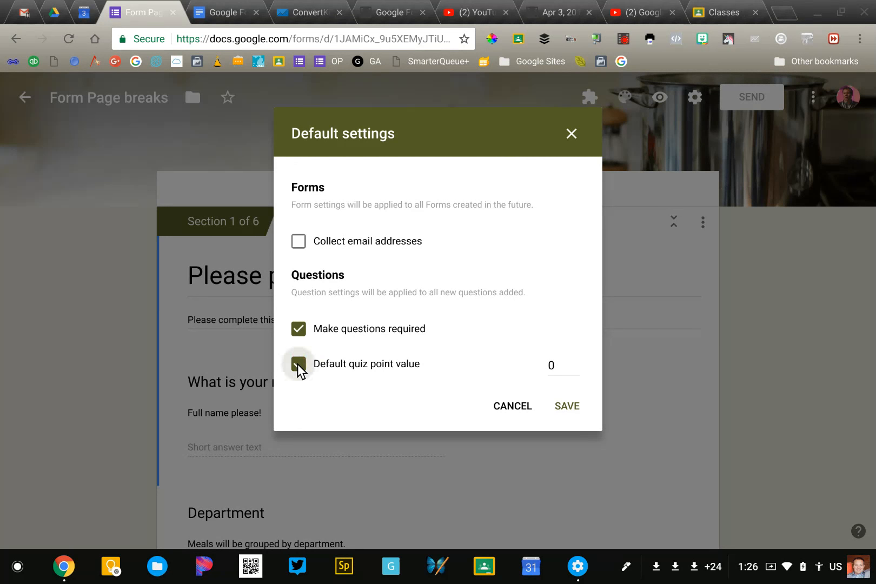
{"action": "left_click", "coordinate": [298, 363]}
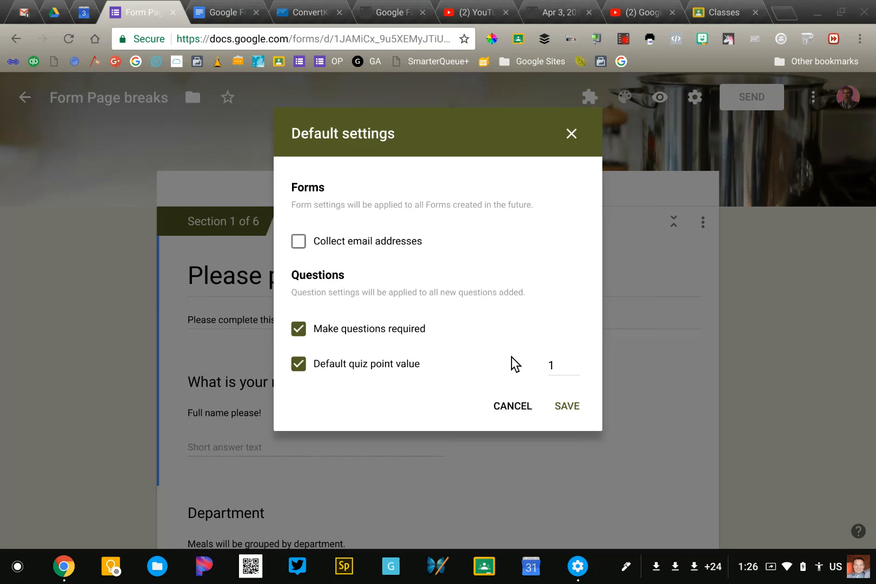
{"action": "left_click", "coordinate": [298, 241]}
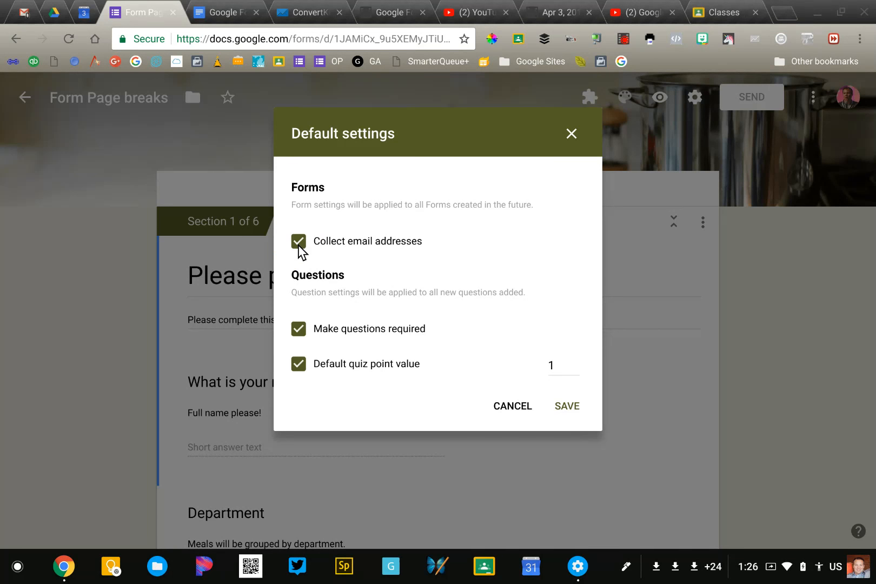